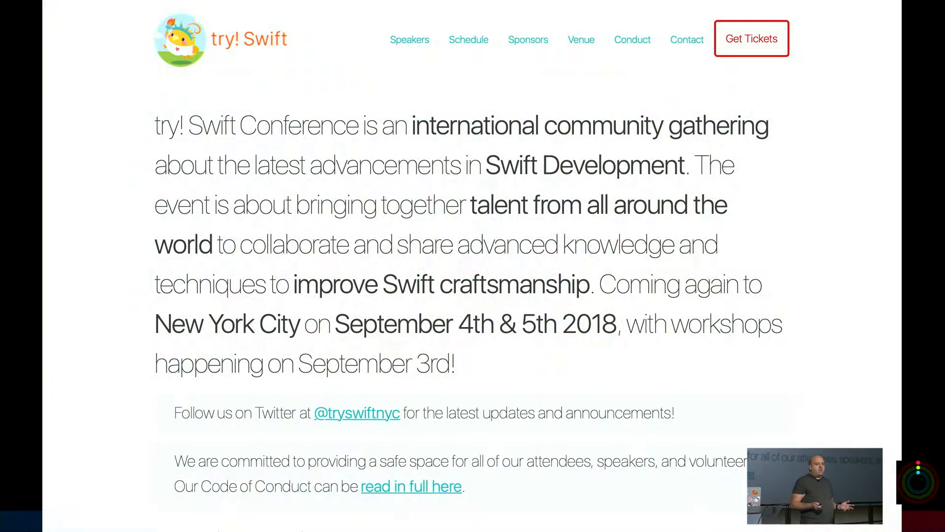
Step: Sign in to gBeat with Apple, confirming the existing Apple ID, to reach Your Classes
scroll("down", 3)
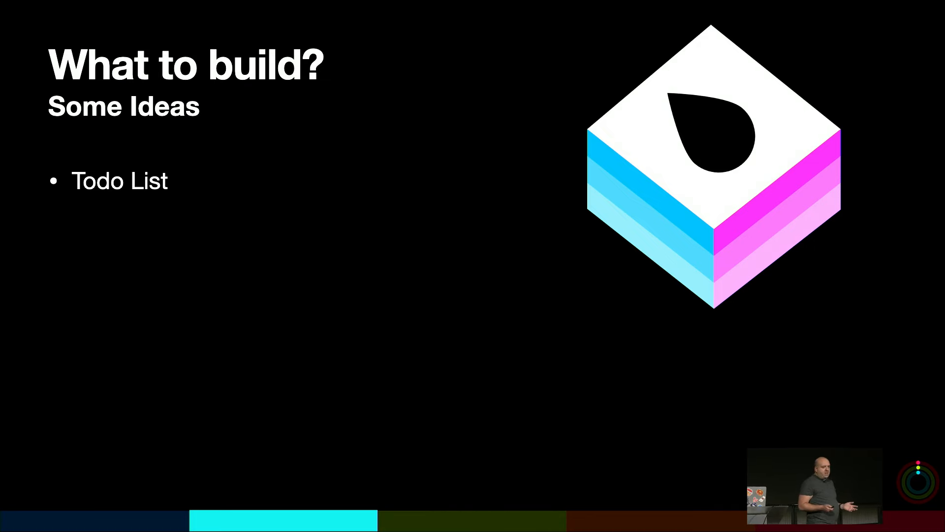
key("right")
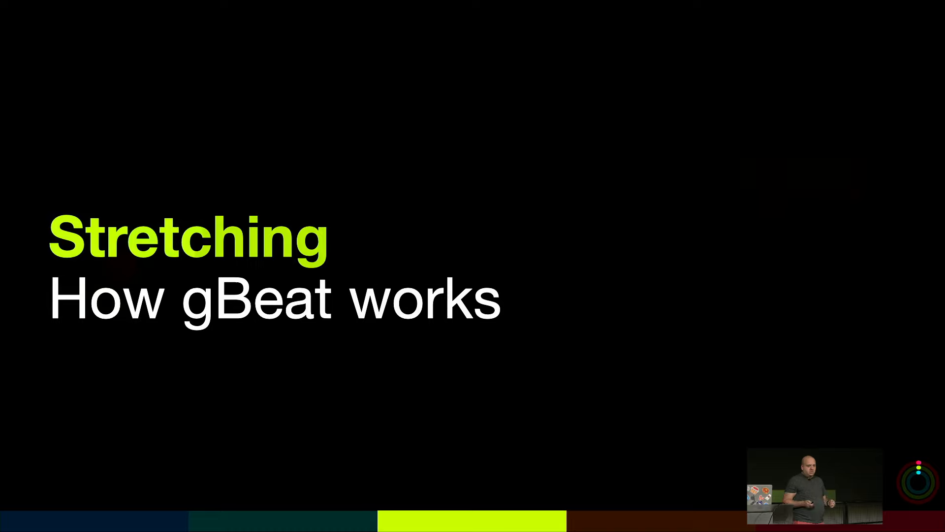
key("Right")
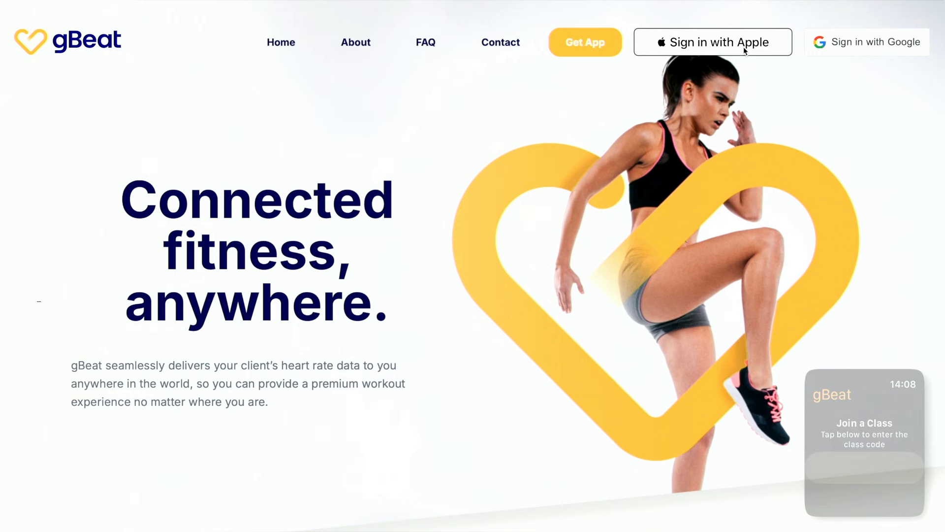
left_click(713, 43)
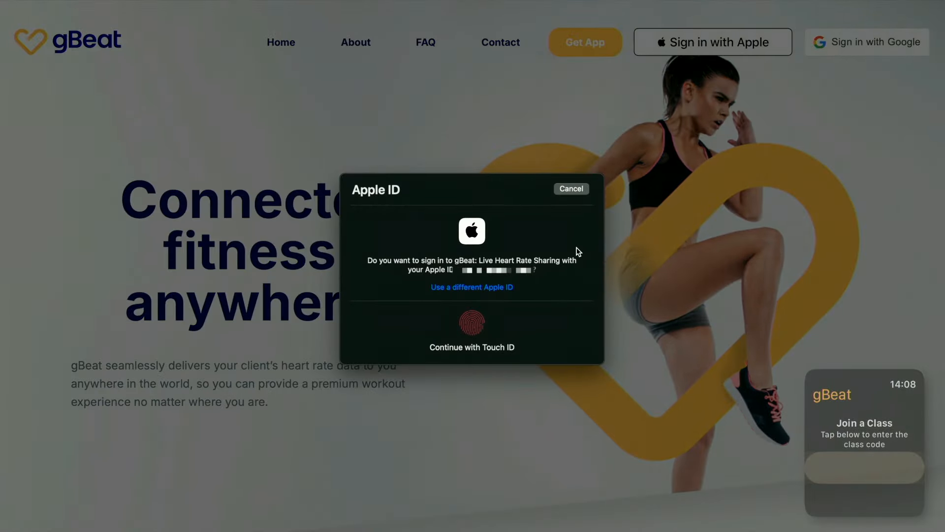
left_click(471, 323)
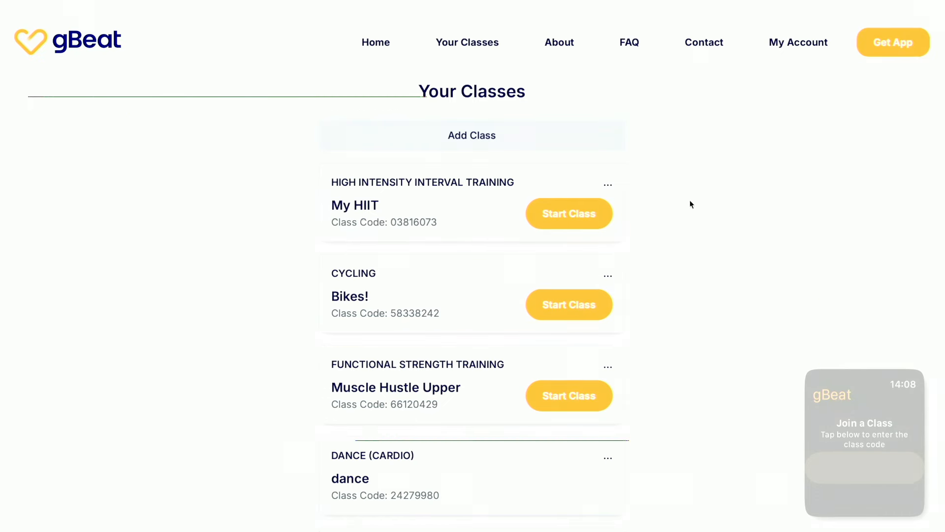
mouse_move(473, 140)
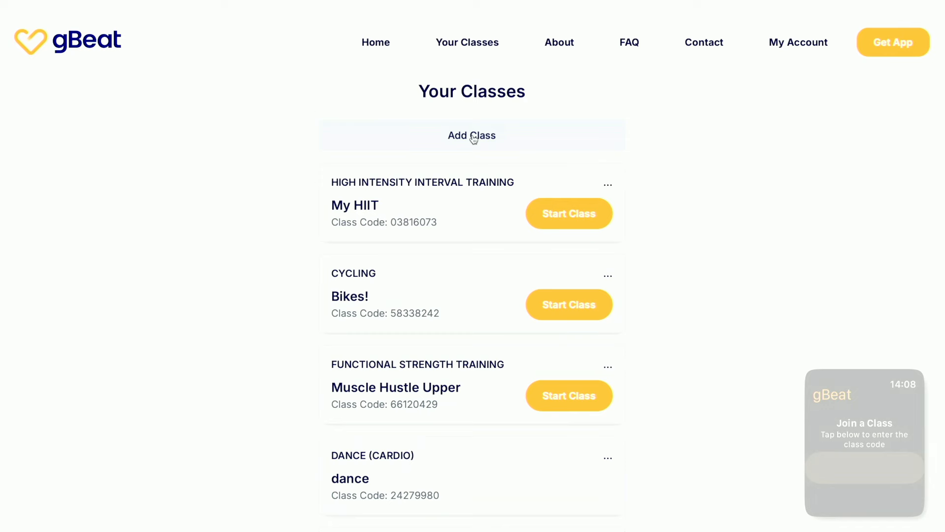
Step: Create a new class of type Mixed Cardio named "Leo's Mixed Cardio Class"
left_click(472, 135)
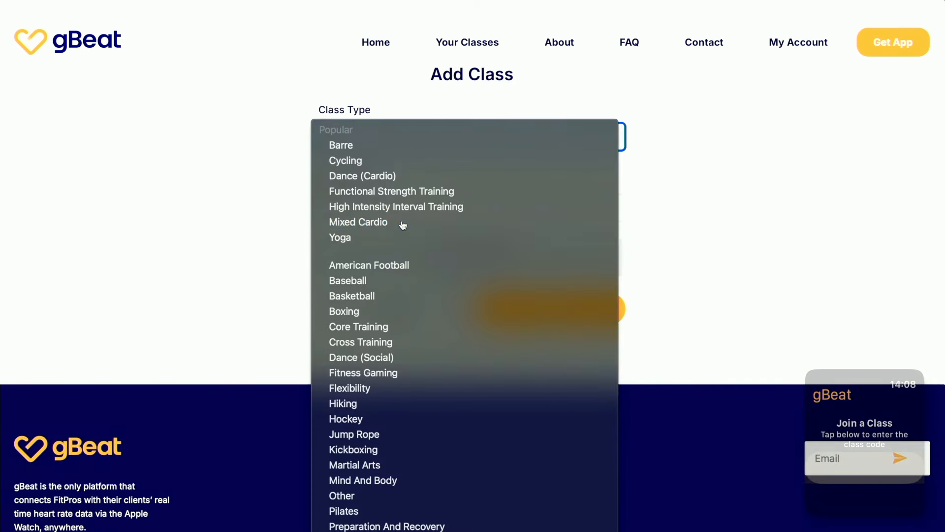
left_click(358, 222)
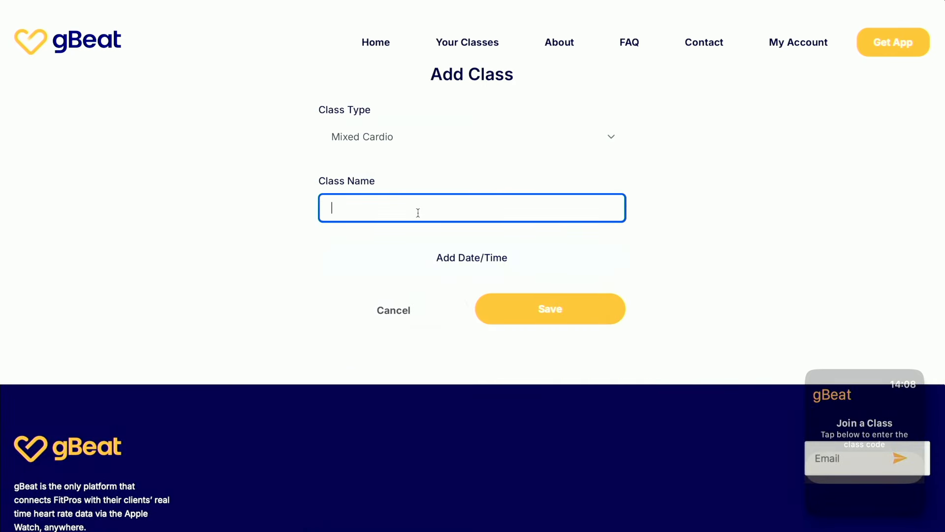
type("Leo's Mixed V")
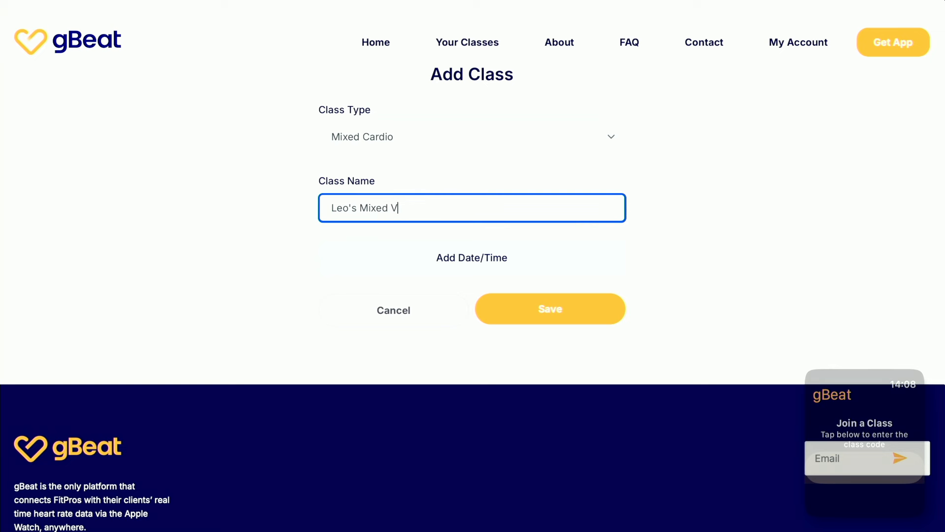
type("Cardio Class")
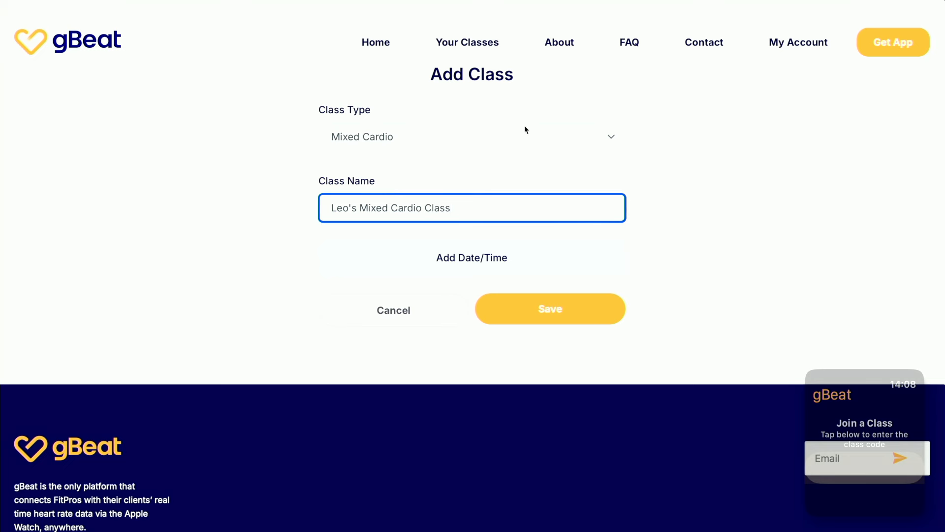
mouse_move(554, 265)
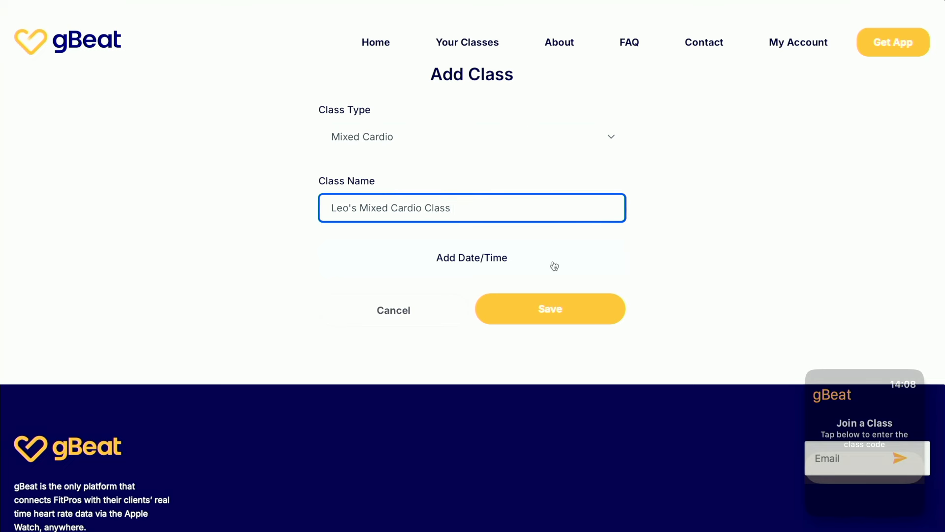
Step: Add a start date/time and make the class repeat weekly until September 29, 2025
left_click(472, 257)
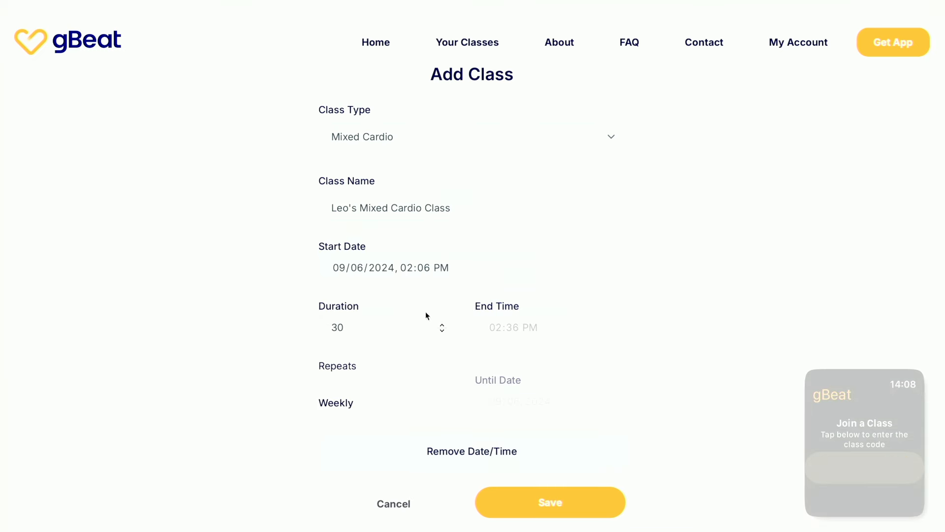
left_click(452, 404)
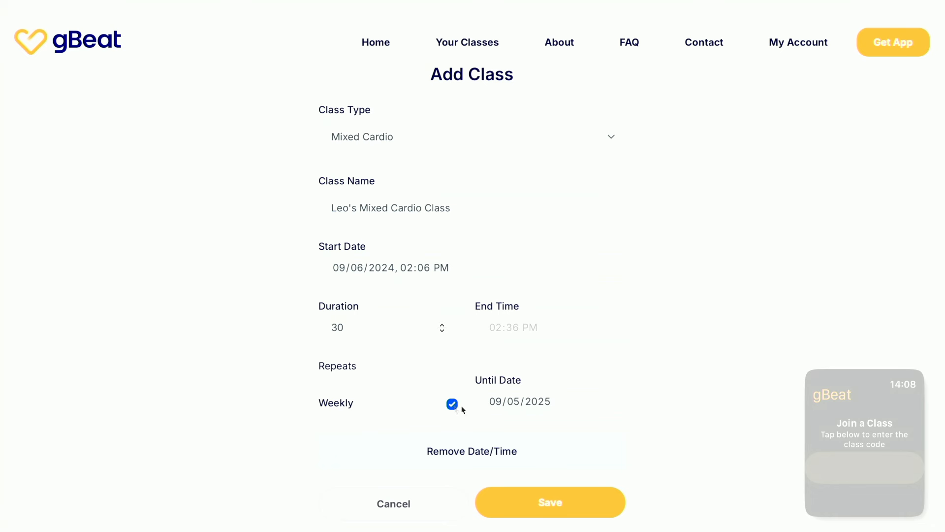
left_click(520, 401)
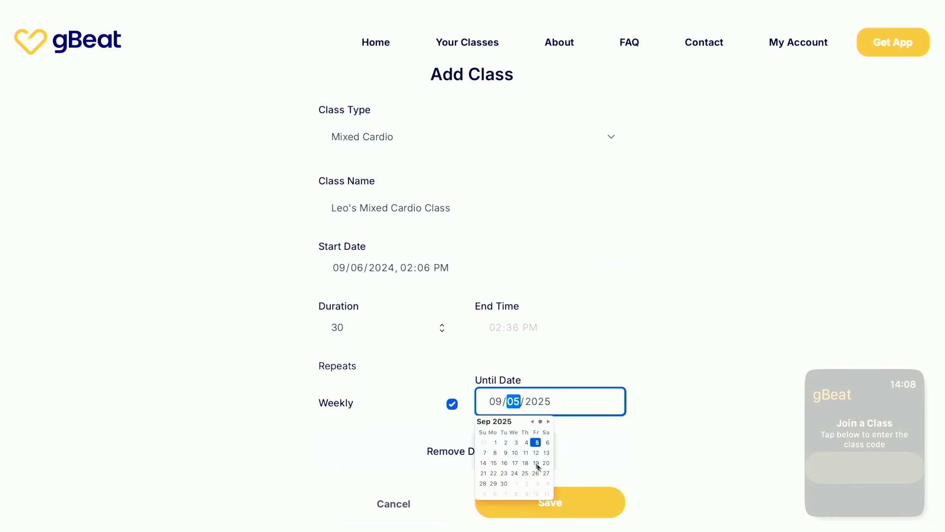
left_click(525, 463)
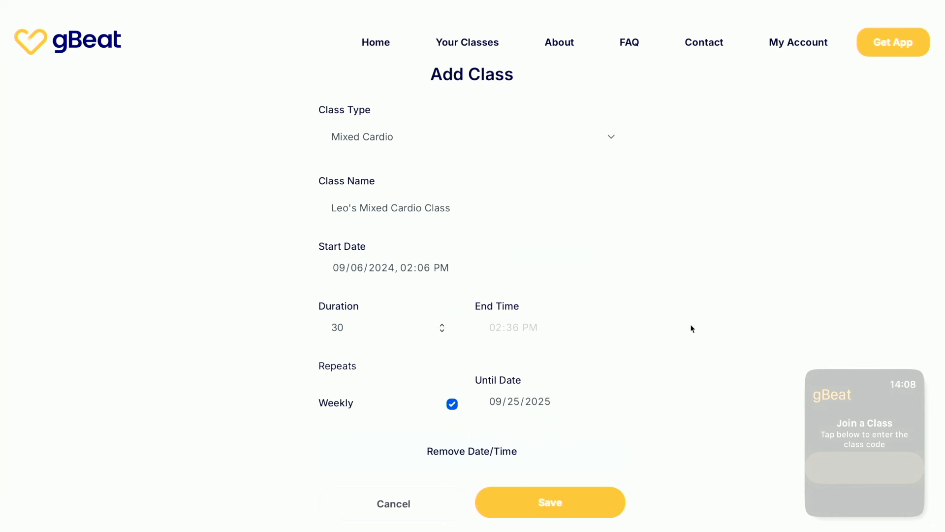
left_click(520, 401)
type("9")
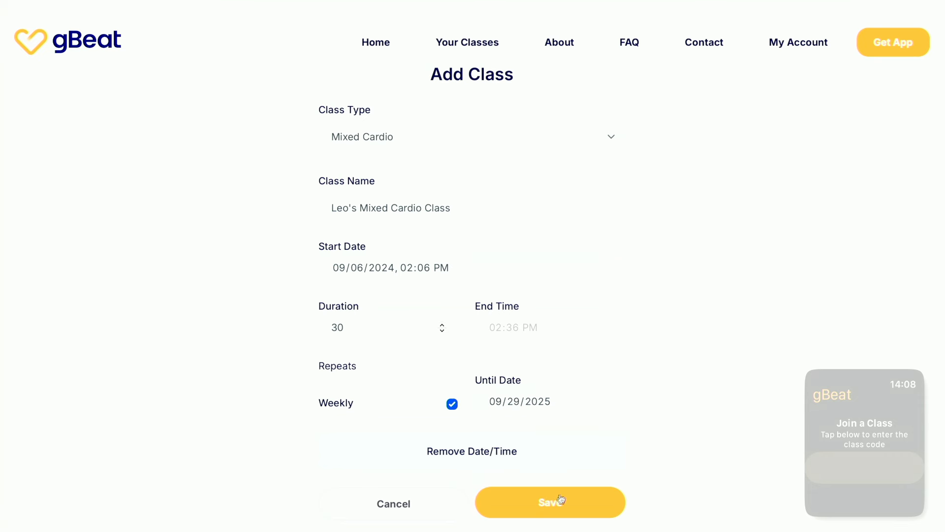
mouse_move(535, 461)
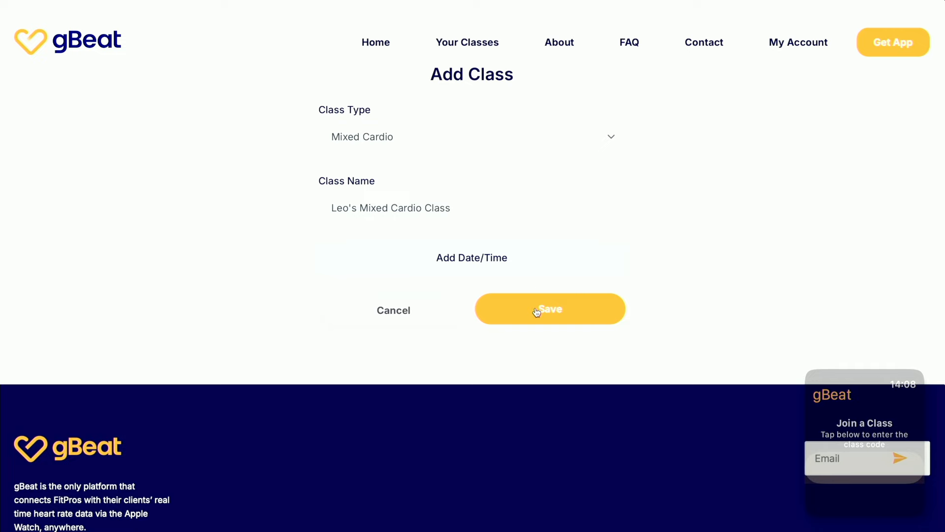
Step: Save Leo's Mixed Cardio Class and start it from the Your Classes list
left_click(550, 309)
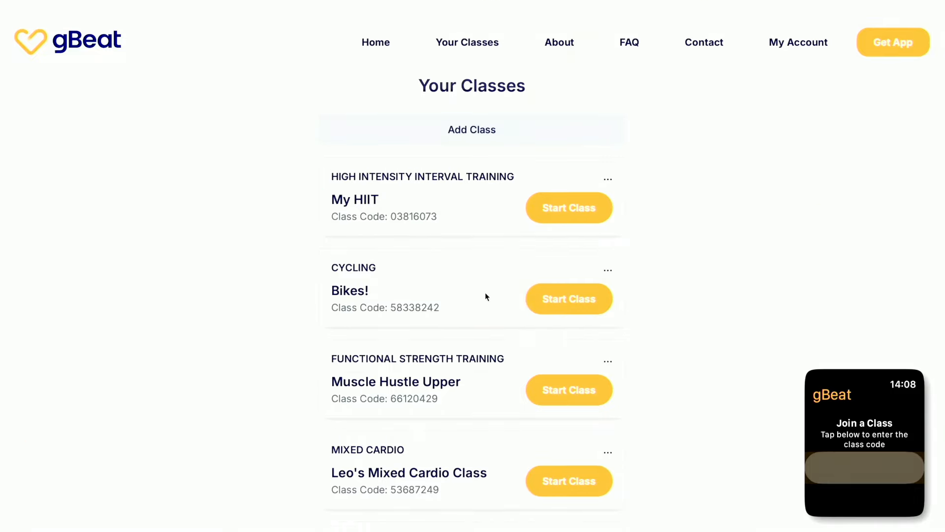
scroll("down", 3)
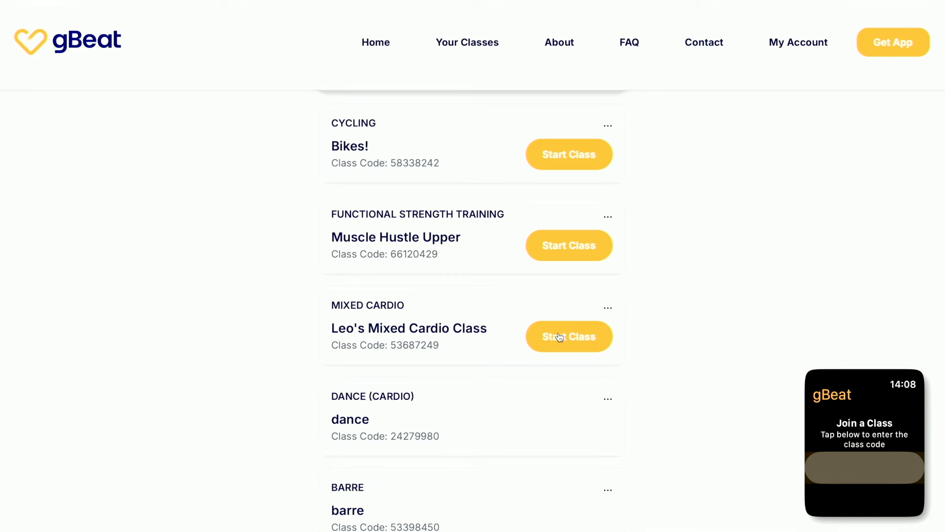
left_click(569, 336)
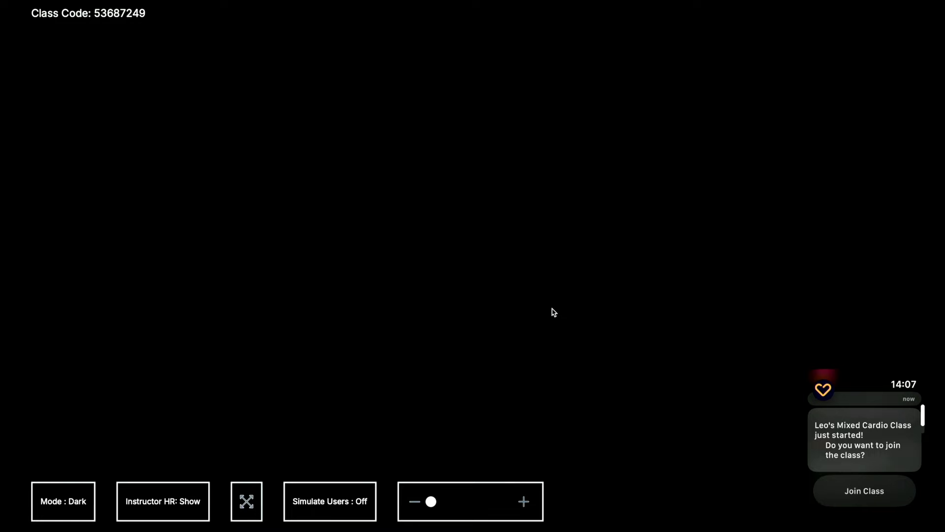
Step: Join the live class from the watch notification so the participant tile appears
left_click(864, 490)
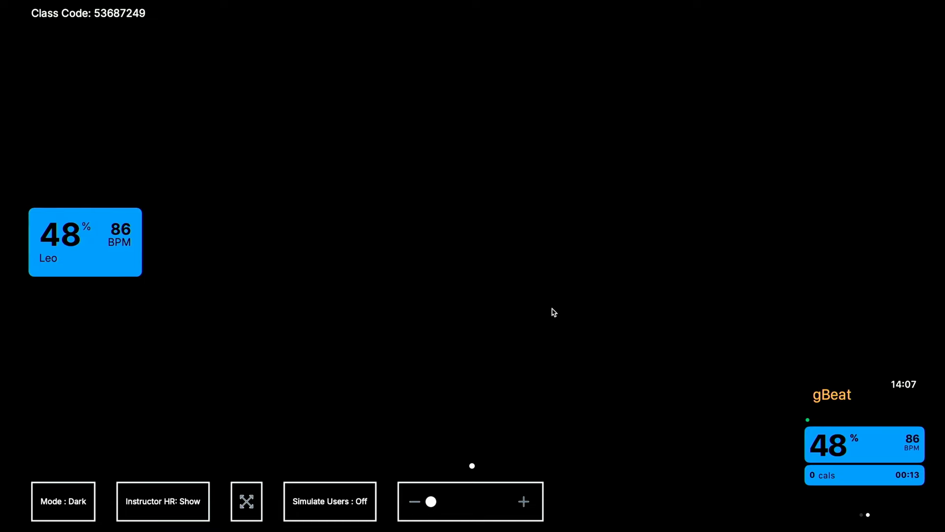
mouse_move(802, 497)
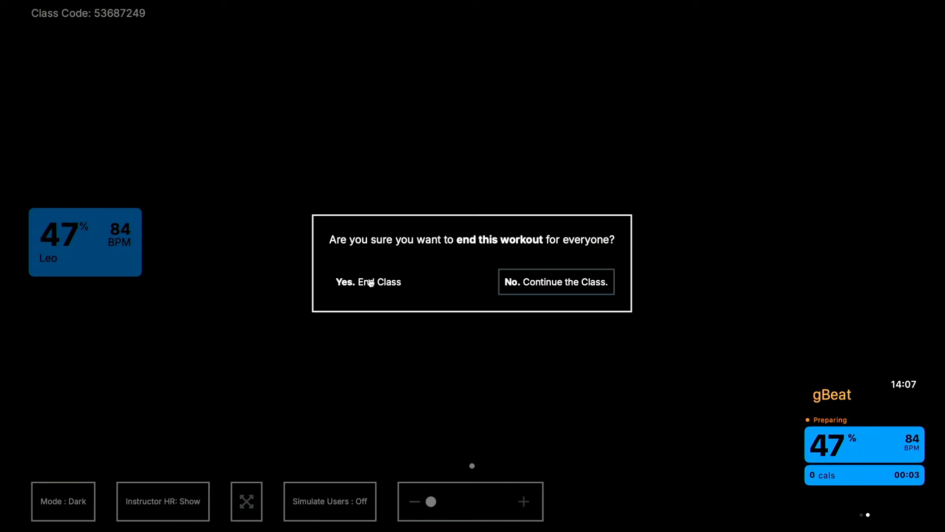
Step: Confirm ending the workout for everyone in the class
left_click(368, 282)
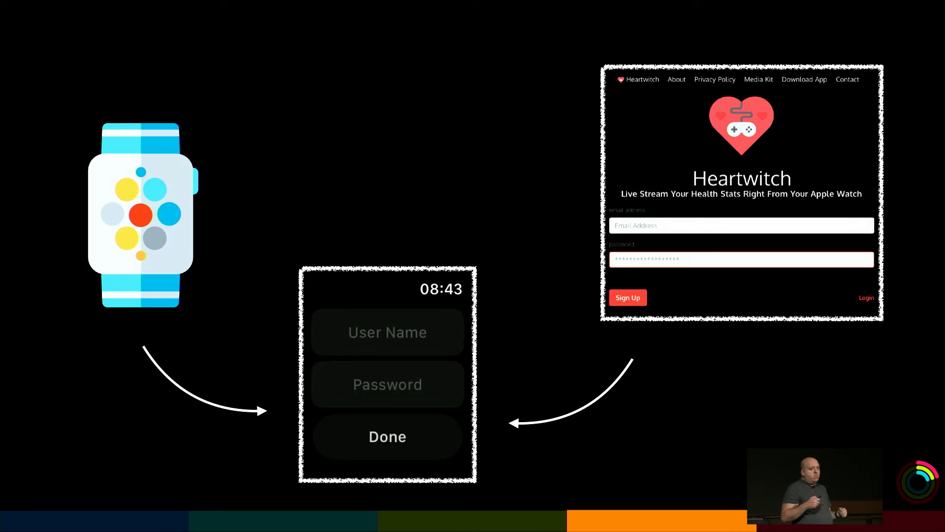
Step: Advance to the slide linking the watch sign-in with the Heartwitch website
left_click(387, 332)
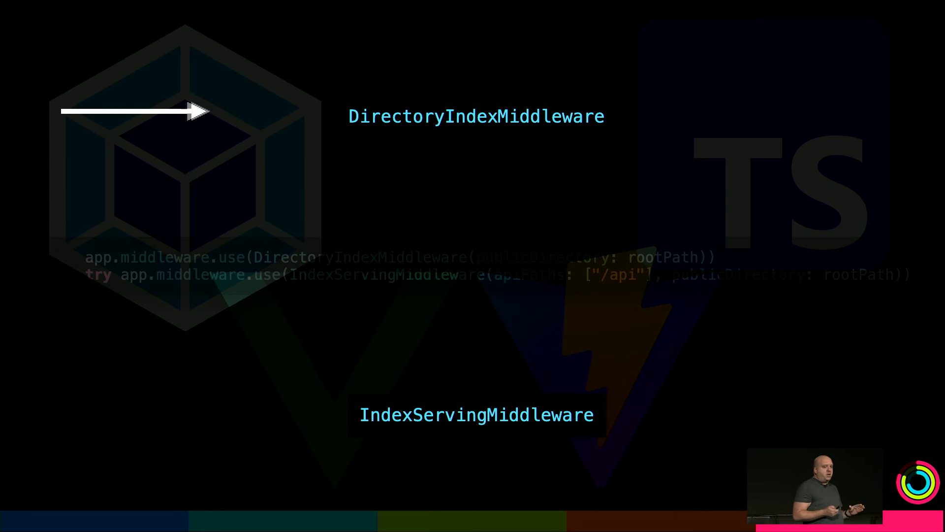
Step: Advance past the middleware setup slide to the next slide
key("Right")
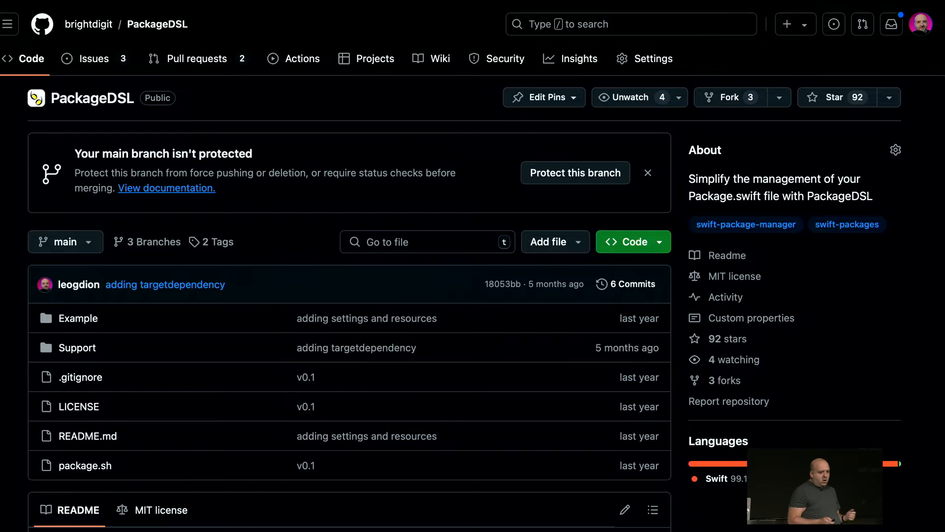
Step: Scroll down the PackageDSL repository page on GitHub
scroll("down", 3)
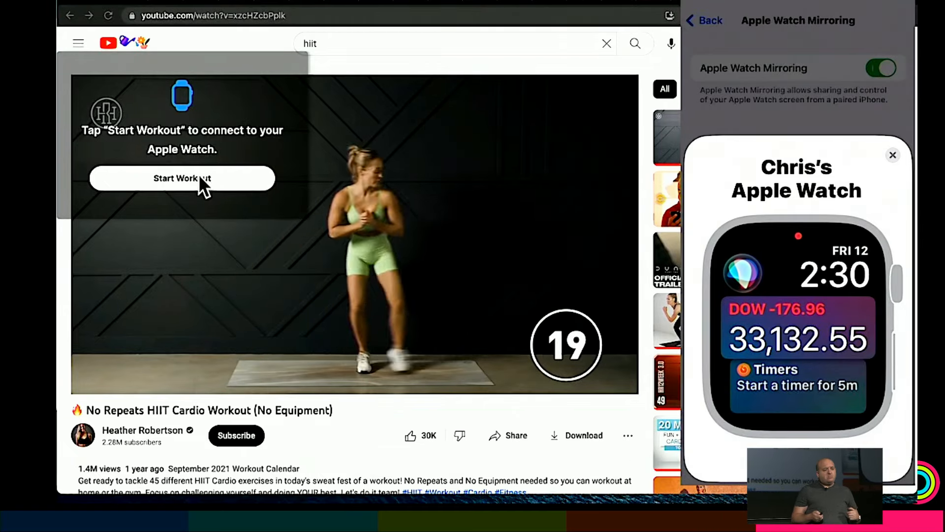
Step: Start the gBeat workout over the HIIT video, connecting to the Apple Watch
left_click(182, 179)
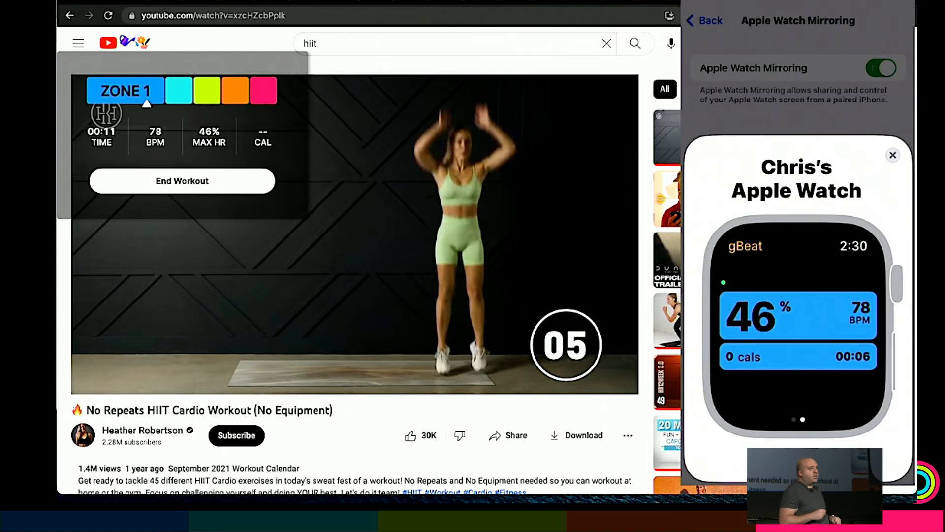
mouse_move(423, 267)
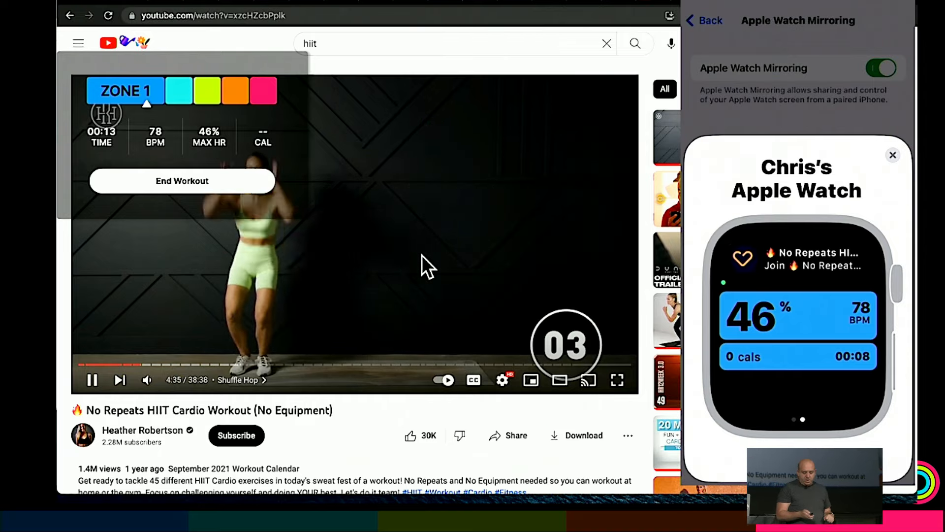